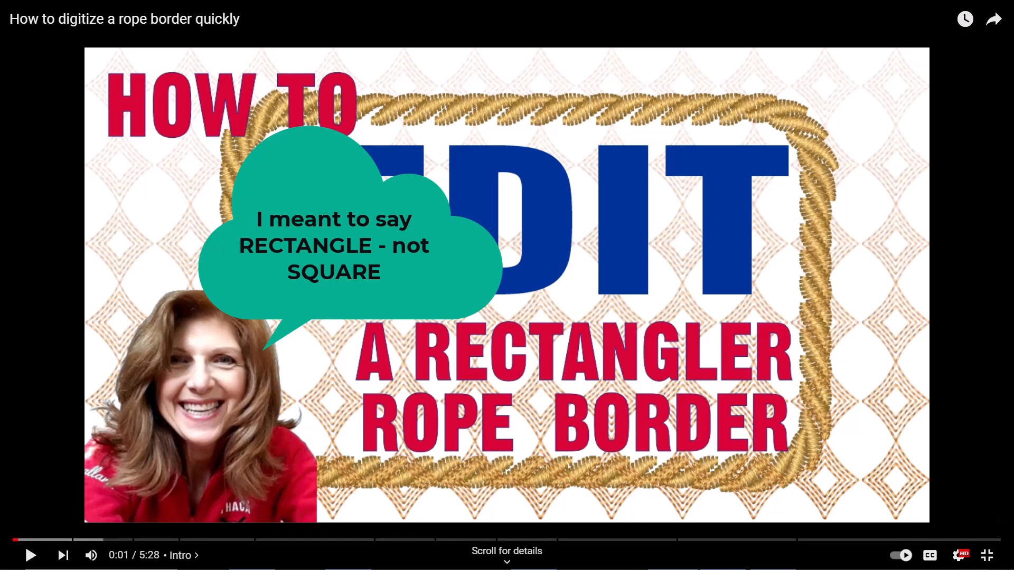
Exit full-screen on the rope border tutorial and bring up EmbroideryStudio's blank design page
left_click(987, 555)
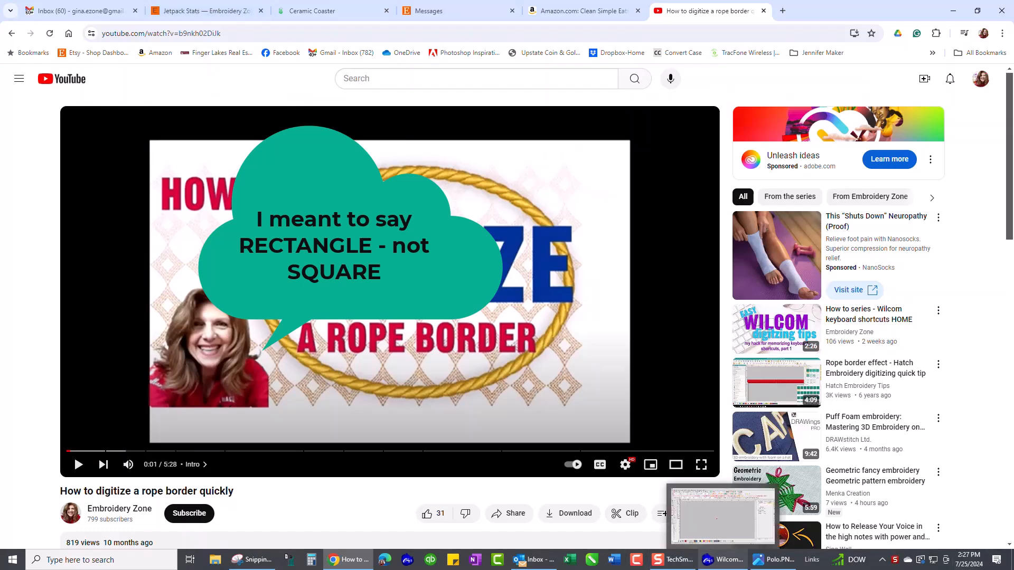
left_click(726, 559)
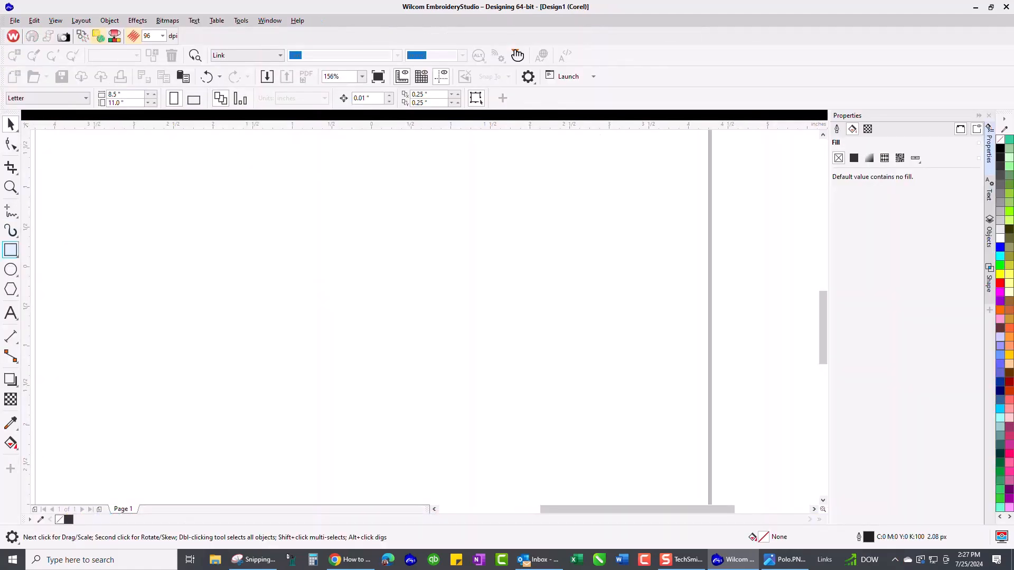
Draw a rectangle about 2.6 by 1.6 inches near the page centre
left_click(10, 250)
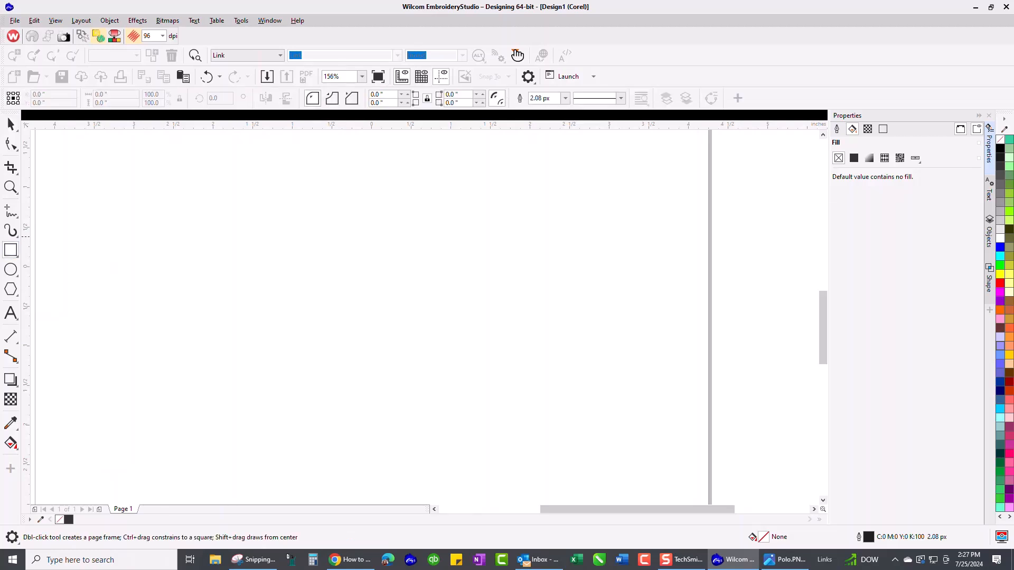
left_click_drag(247, 238, 463, 355)
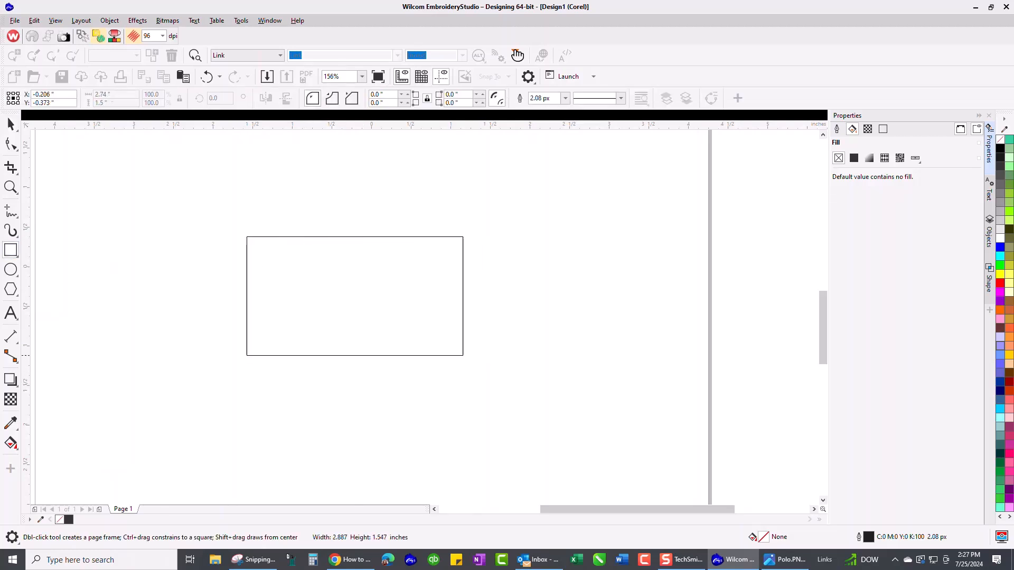
left_click_drag(462, 352, 450, 354)
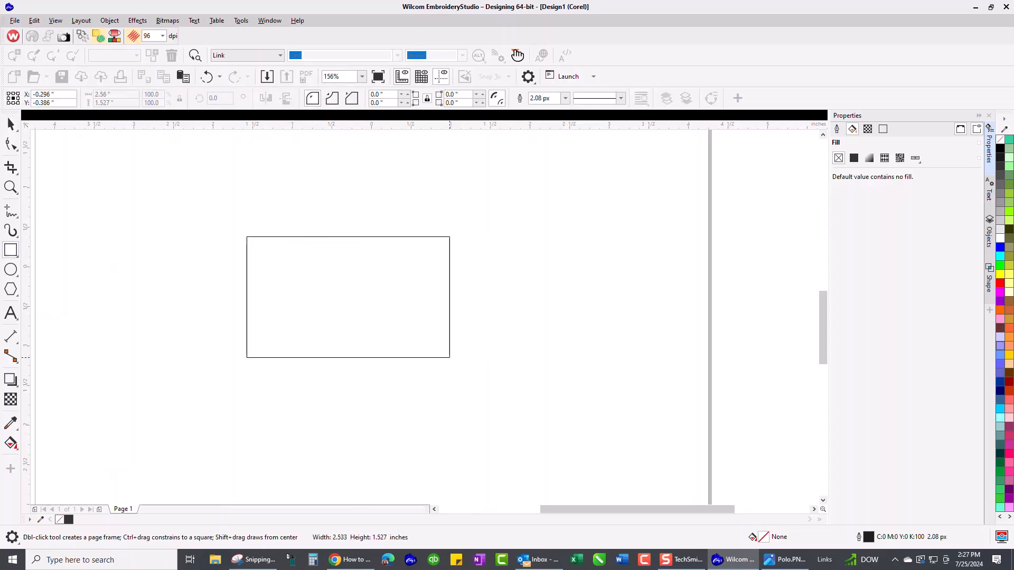
left_click_drag(450, 360, 455, 363)
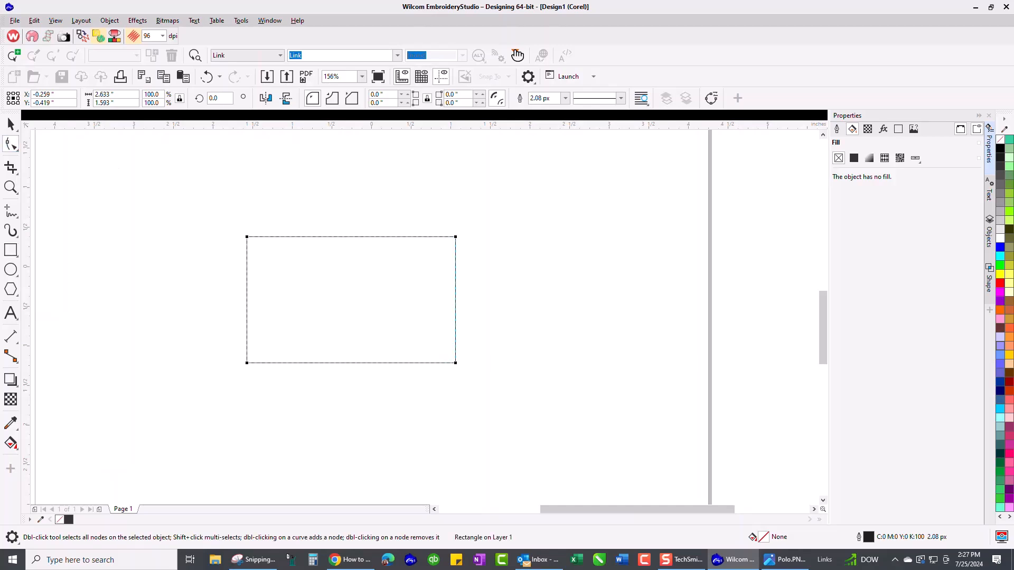
mouse_move(312, 98)
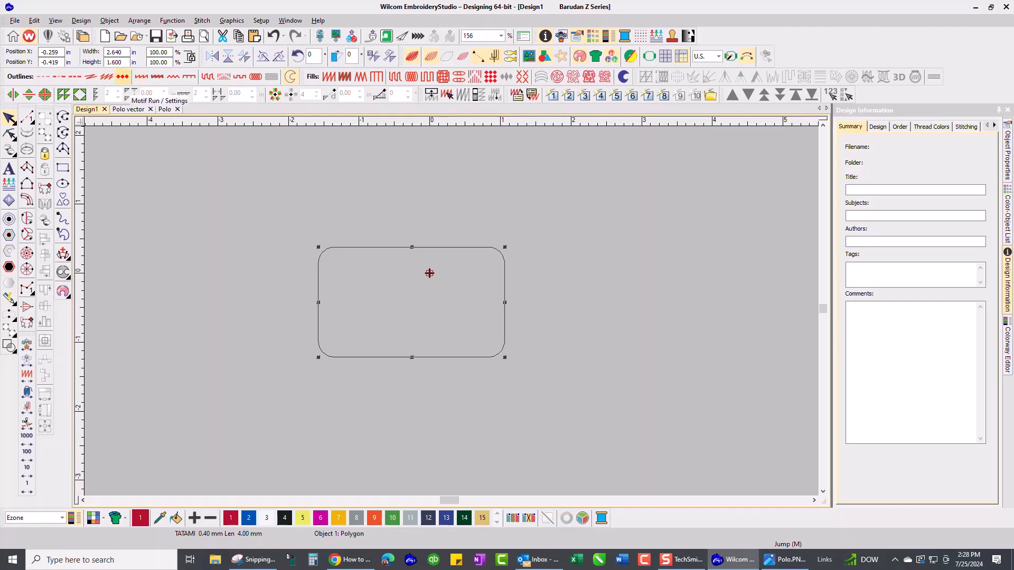
mouse_move(130, 94)
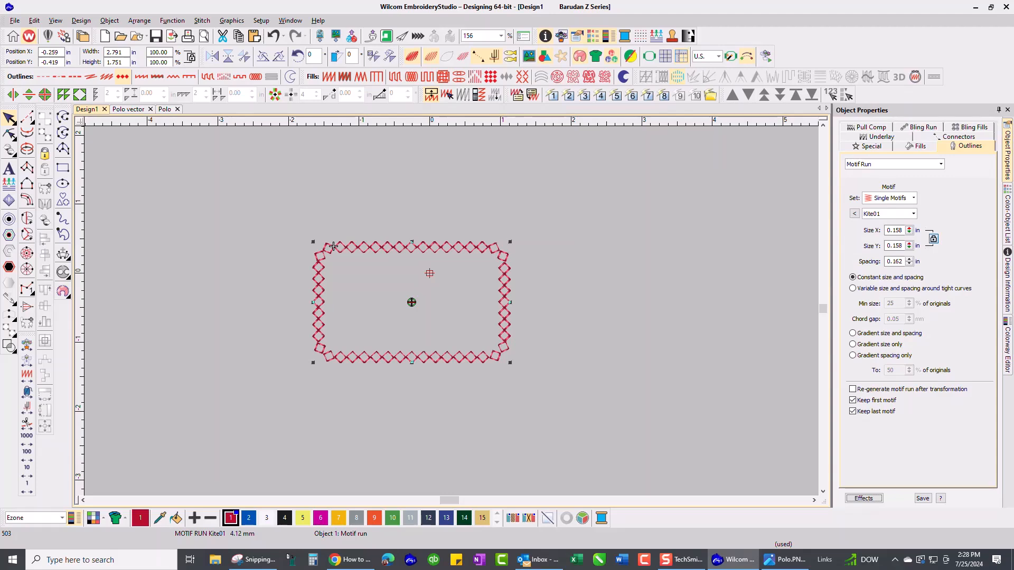
Choose Gina Motifs from the Set dropdown in Object Properties
left_click(913, 198)
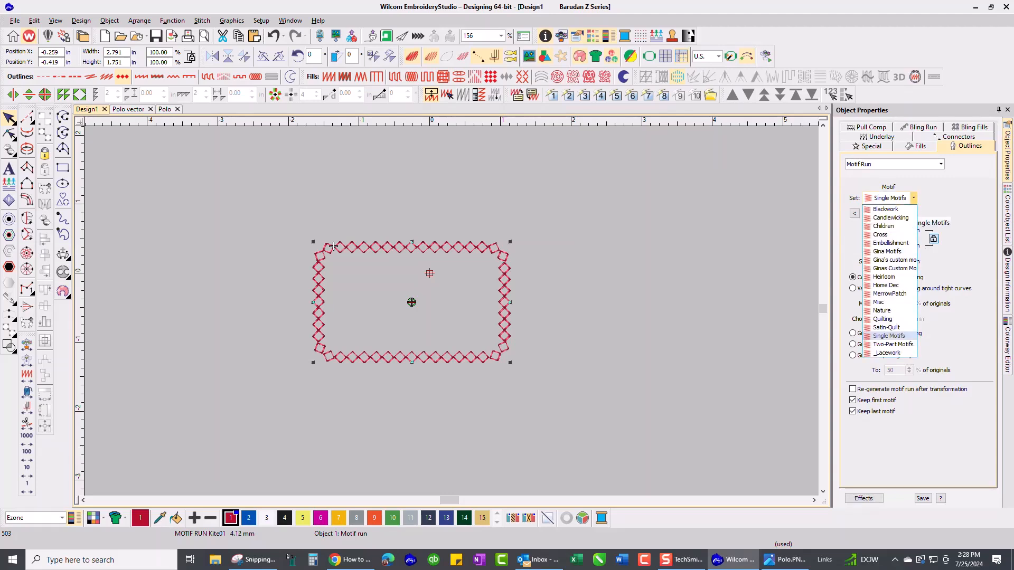
mouse_move(887, 251)
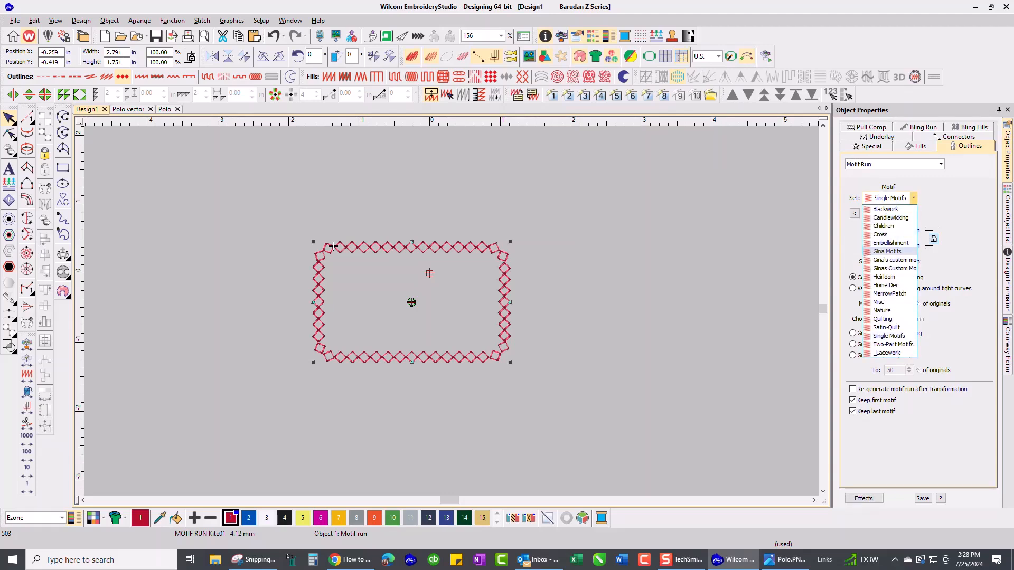
left_click(886, 251)
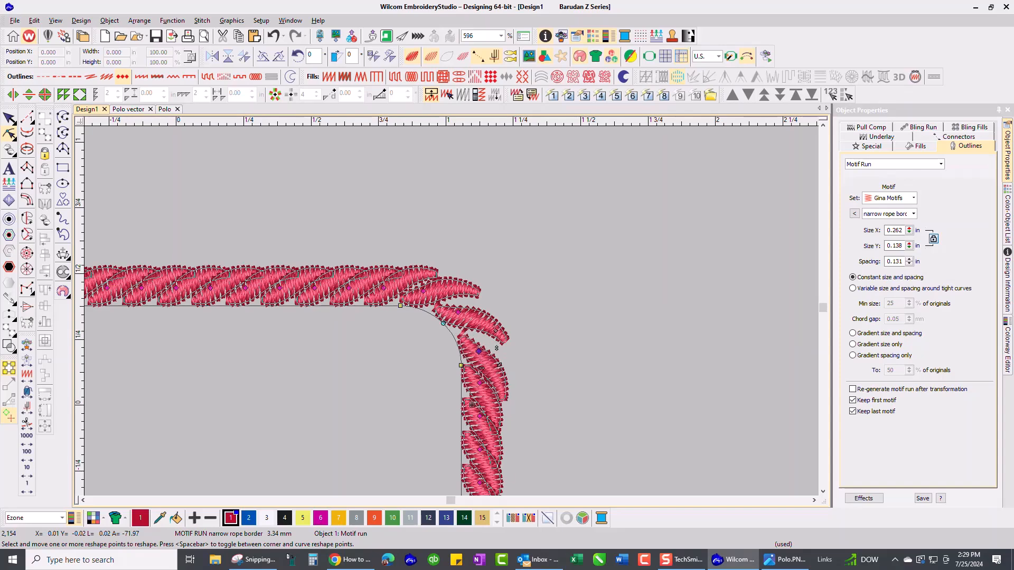
Drag reshape points on the corner and top-edge rope motifs so the rope turns smoothly
left_click_drag(477, 349, 490, 348)
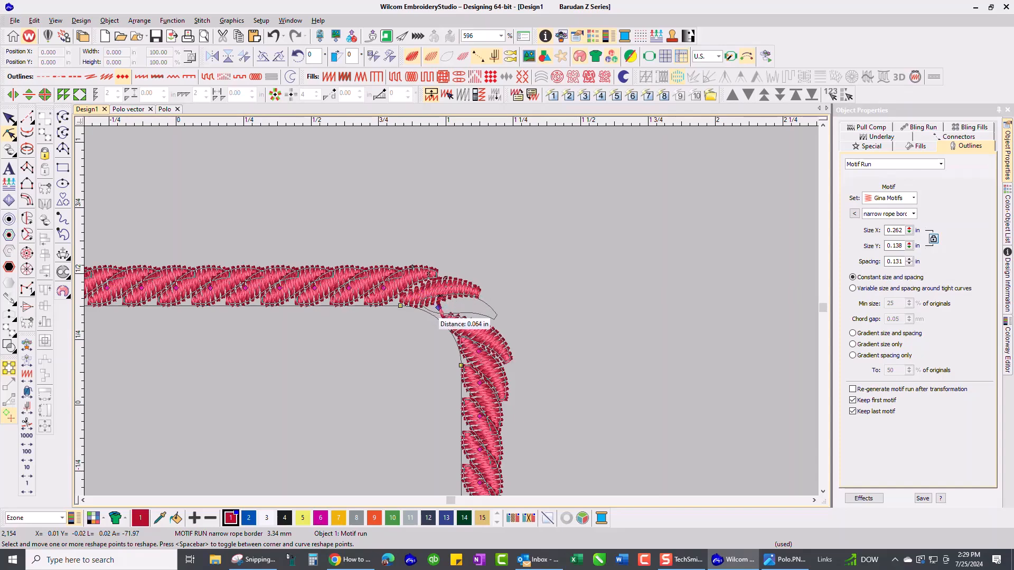
left_click_drag(436, 308, 452, 288)
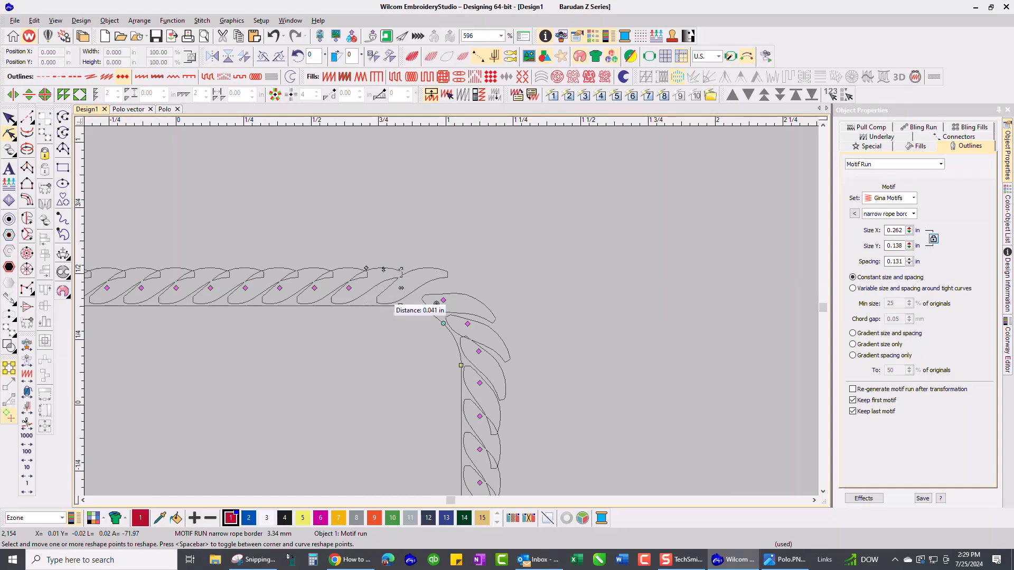
left_click_drag(442, 303, 401, 302)
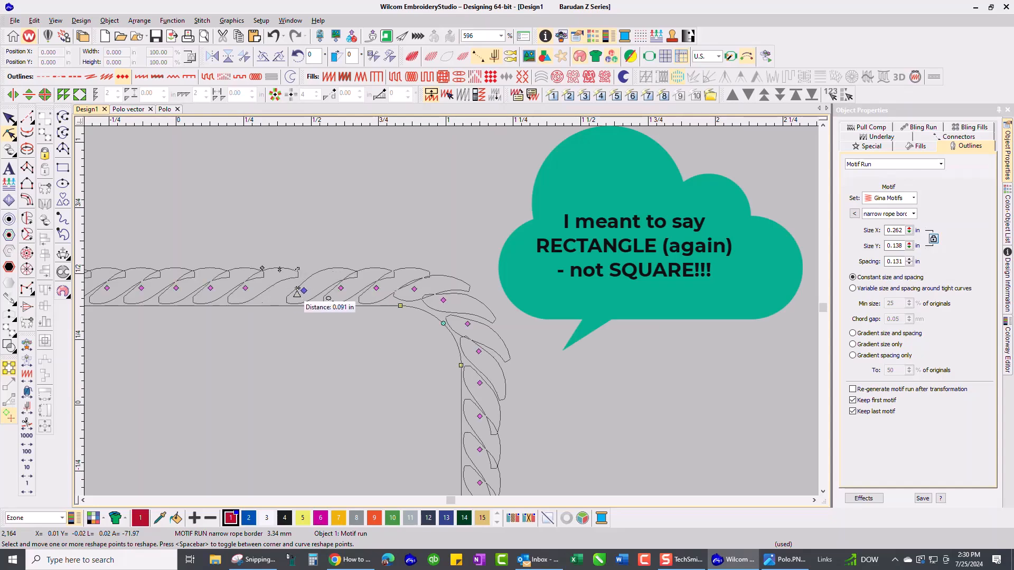
left_click_drag(304, 291, 256, 291)
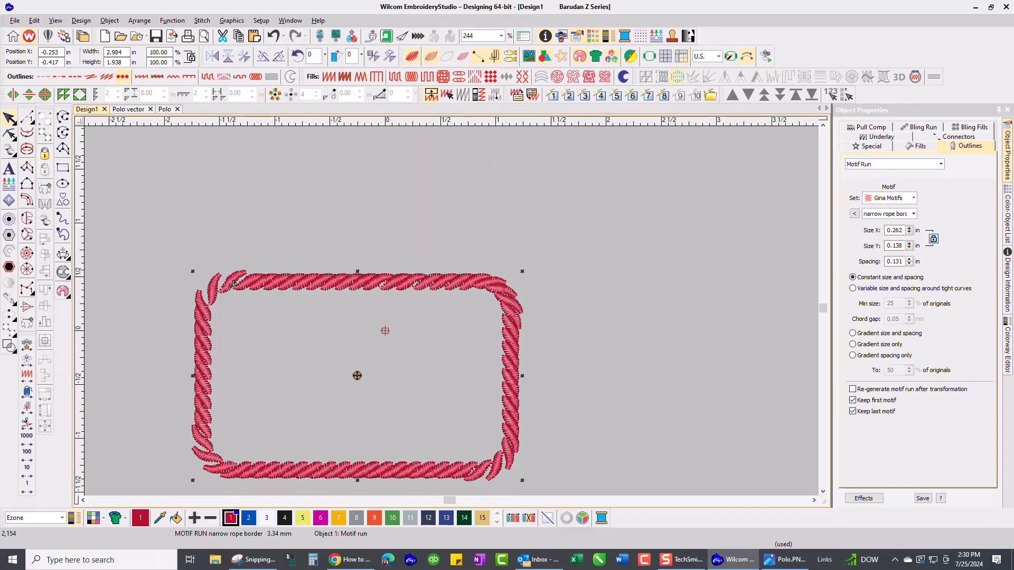
mouse_move(766, 55)
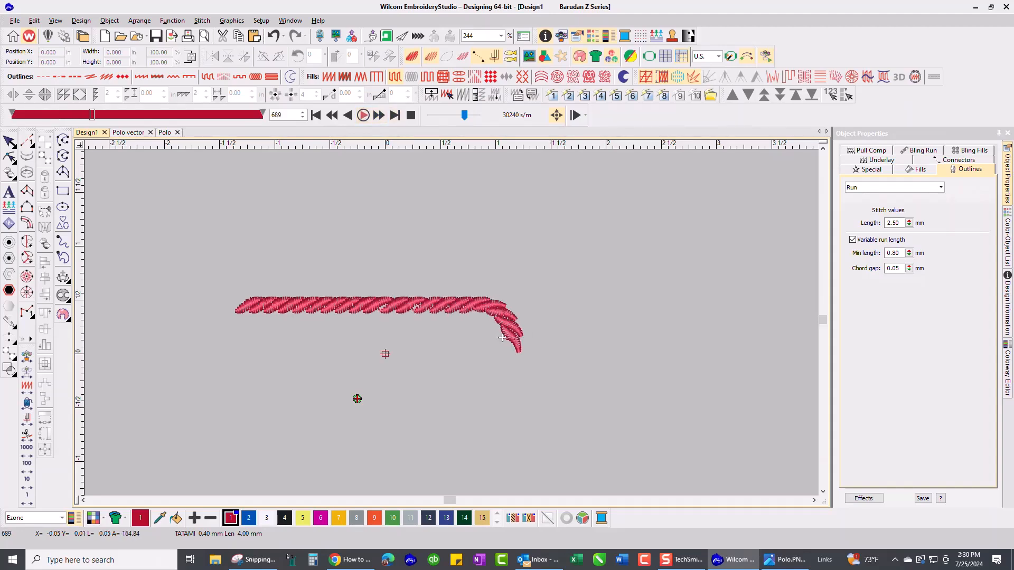
Set the Stitch Player to stop at trims and play the stitch-out to stitch 2154
left_click(576, 115)
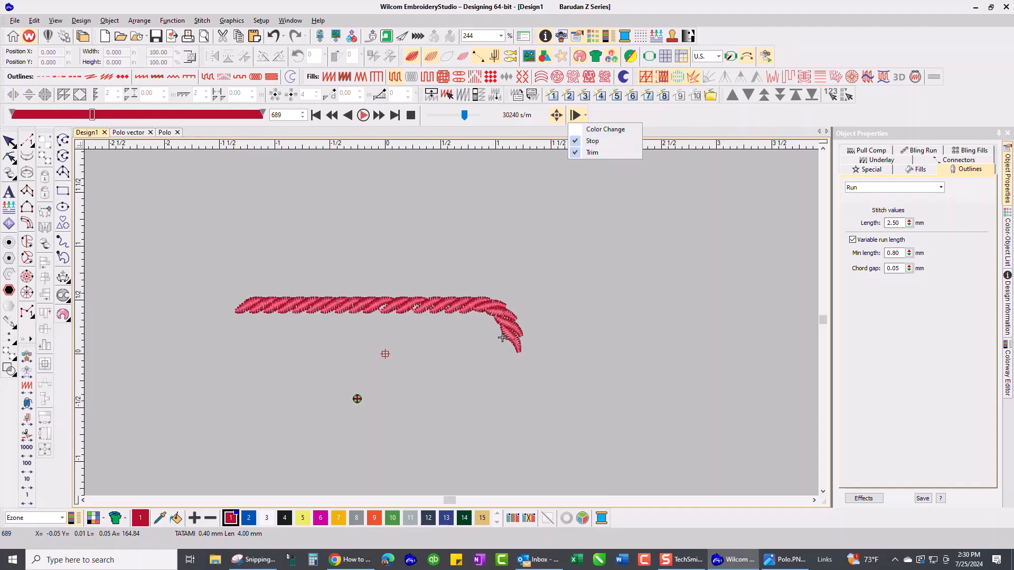
mouse_move(593, 153)
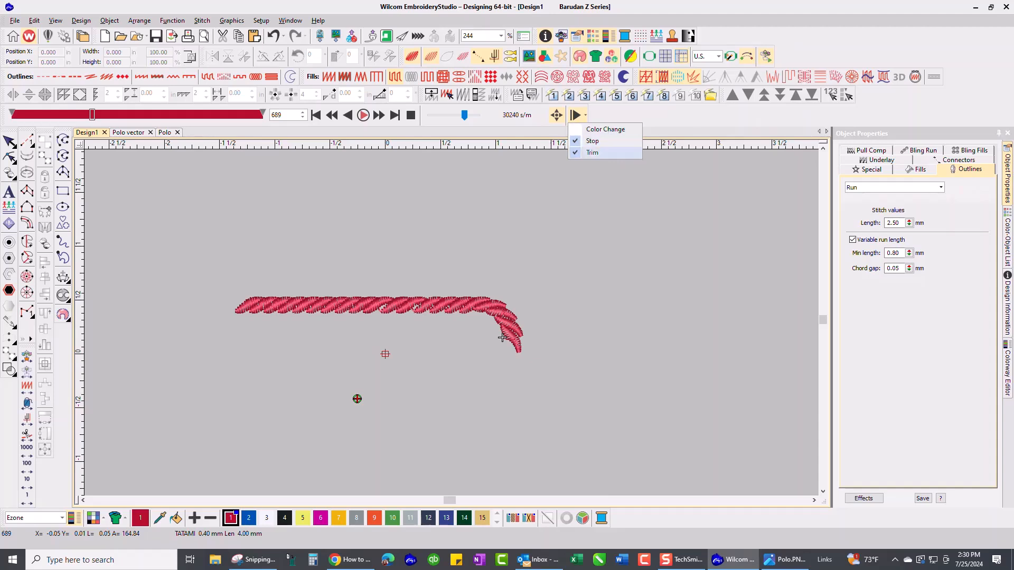
left_click(362, 115)
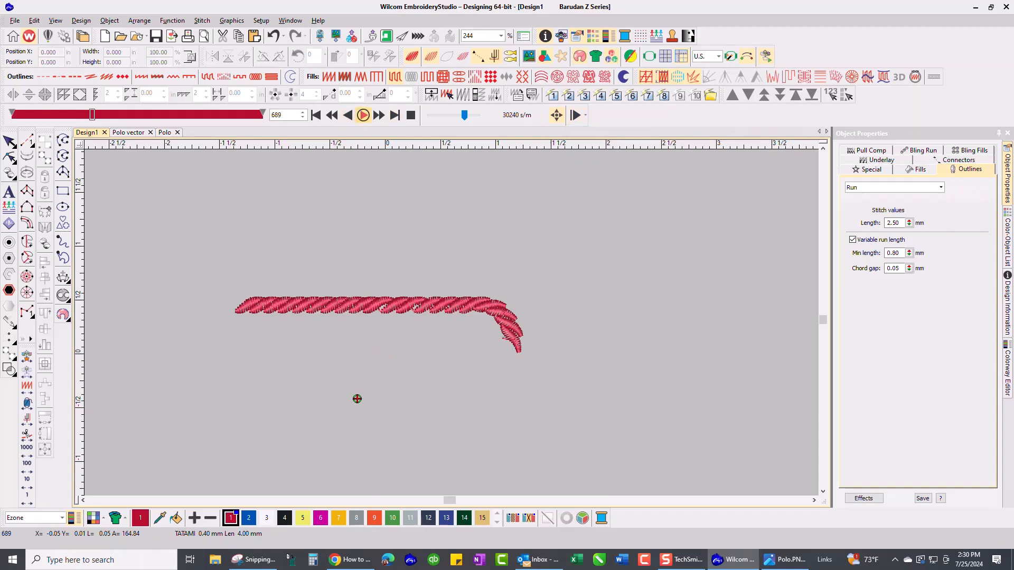
left_click(362, 115)
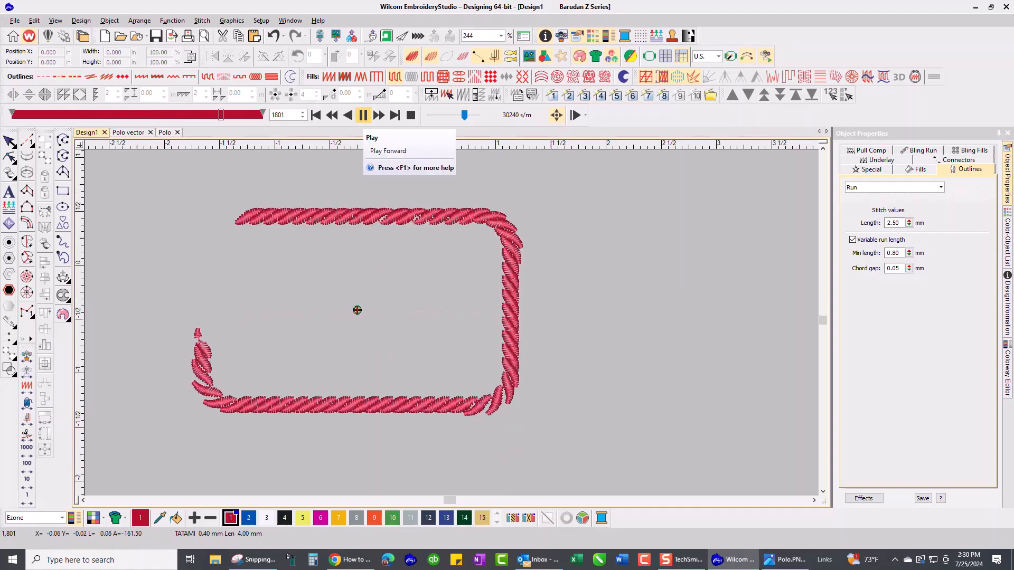
left_click(362, 115)
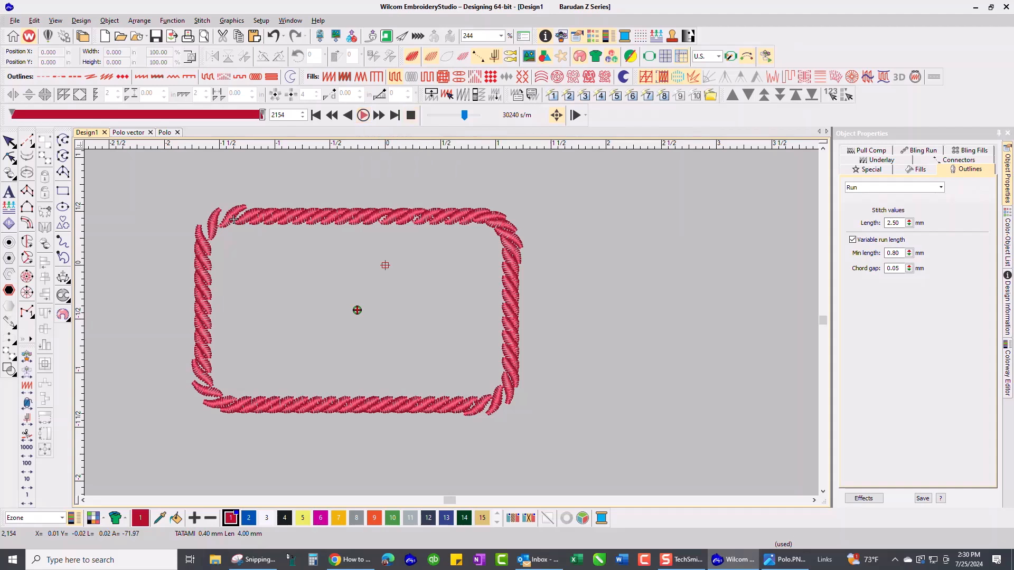
mouse_move(410, 115)
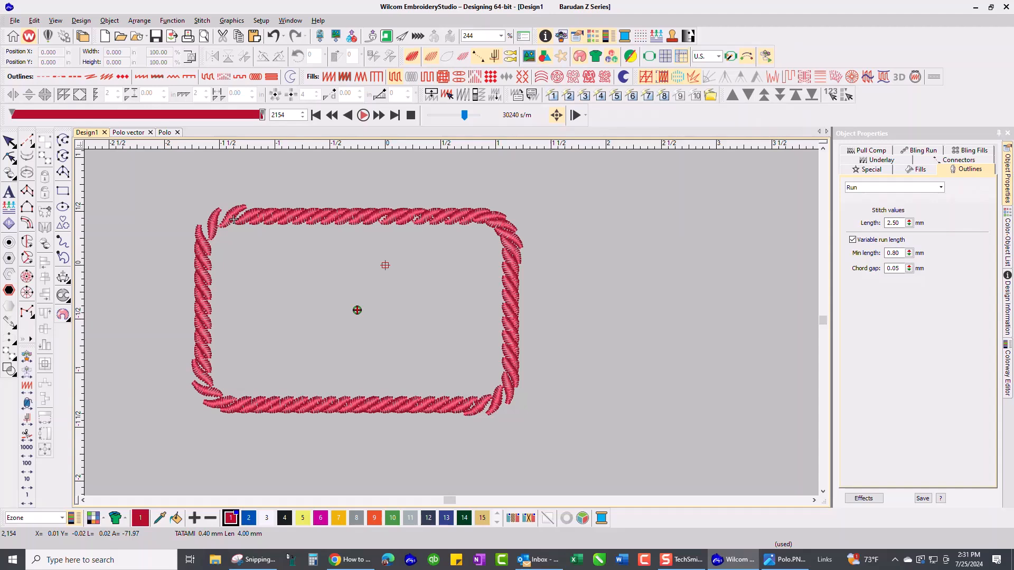
mouse_move(363, 115)
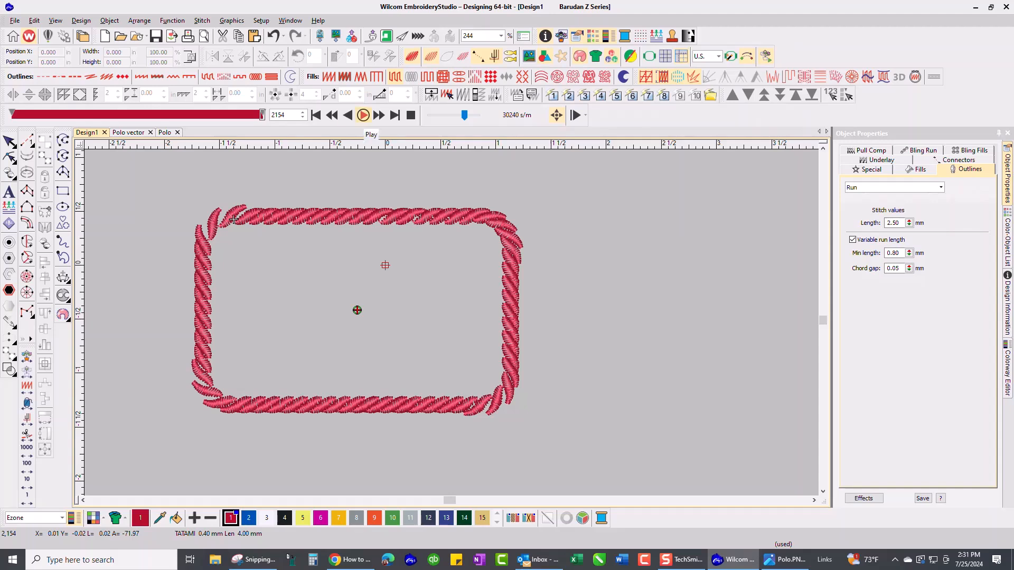
mouse_move(362, 115)
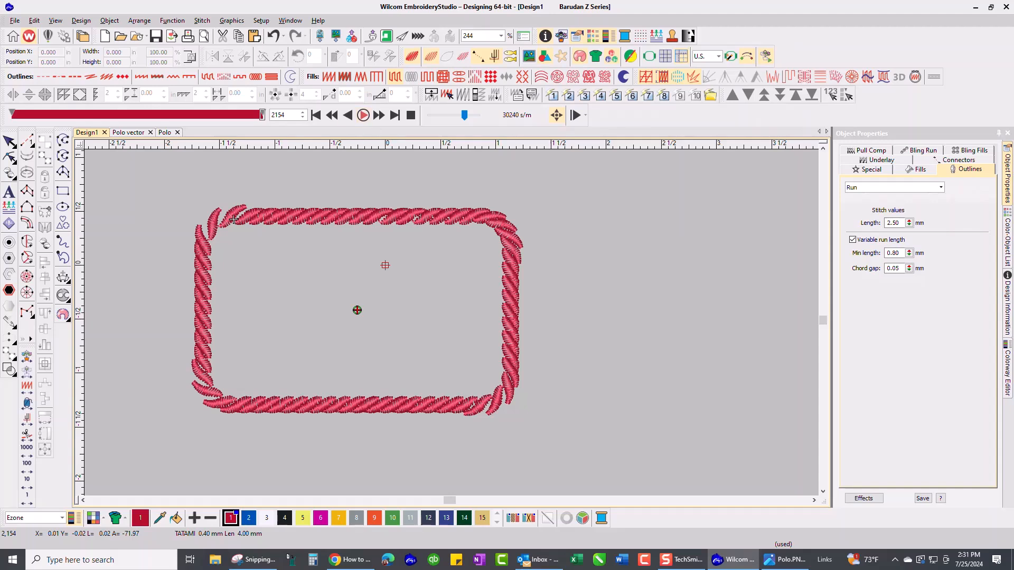